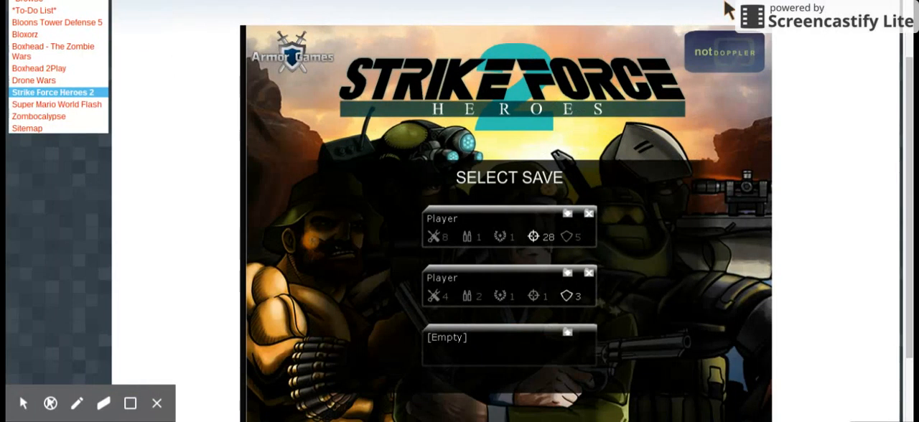
# Step: Load an existing Player save slot to reach the main menu
pyautogui.scroll(-3)
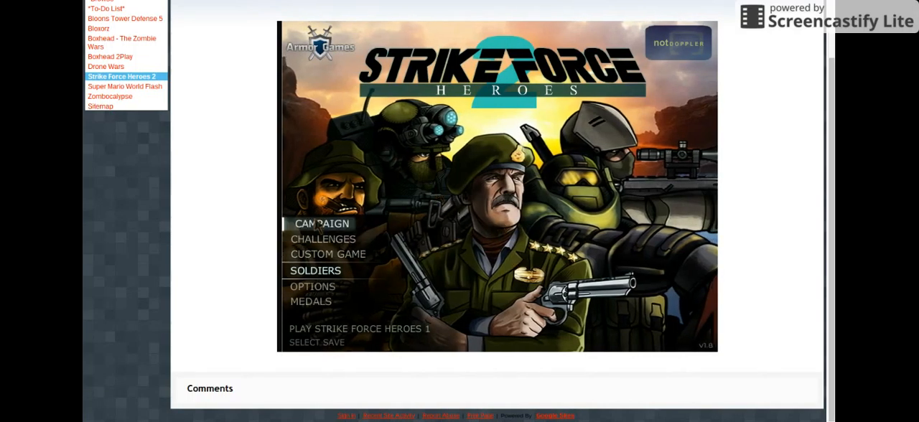
# Step: Start the Reunion campaign mission and begin play past the briefing screen
pyautogui.click(322, 224)
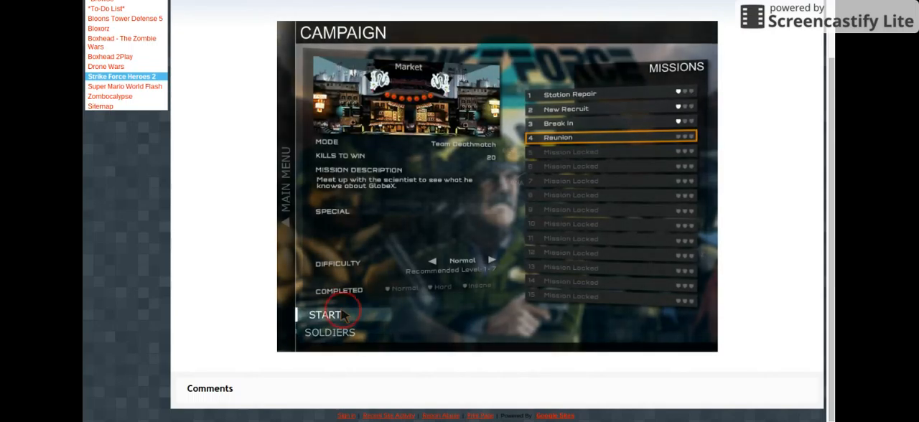
pyautogui.click(324, 314)
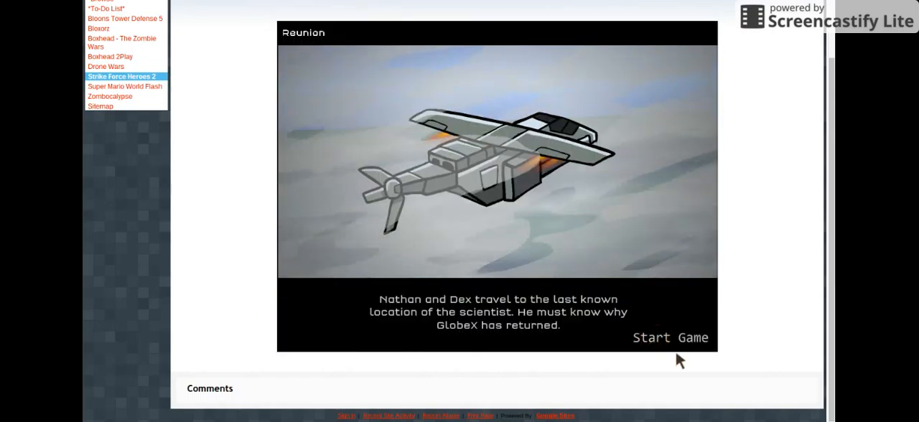
pyautogui.click(670, 337)
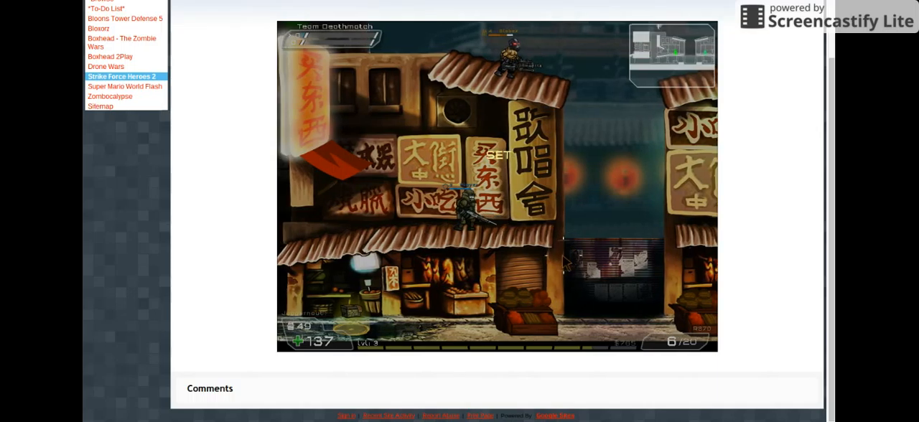